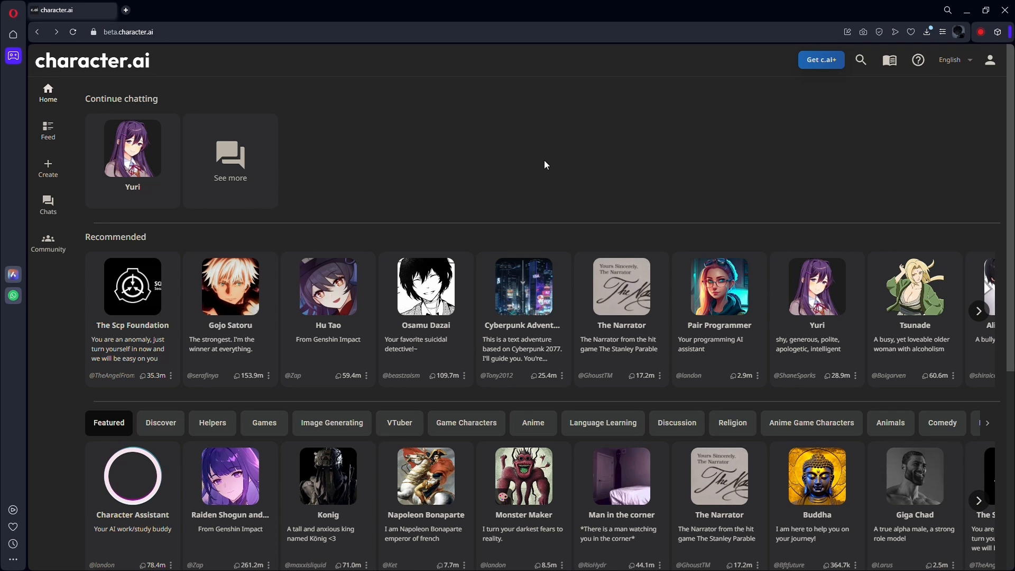
mouse_move(132, 286)
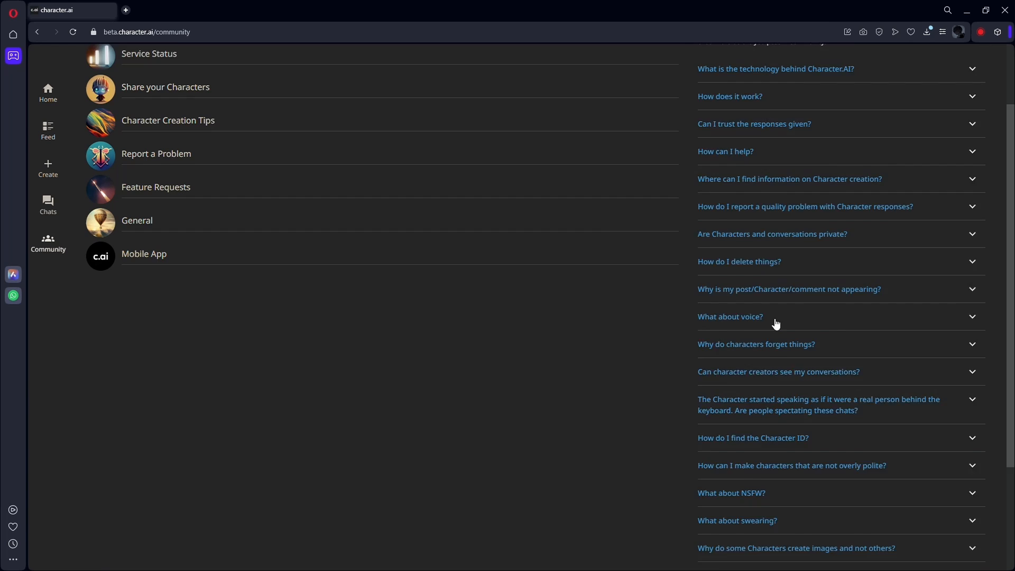
Expand and read the FAQ answers on NSFW content, swearing, and disappearing messages
scroll(down, 3)
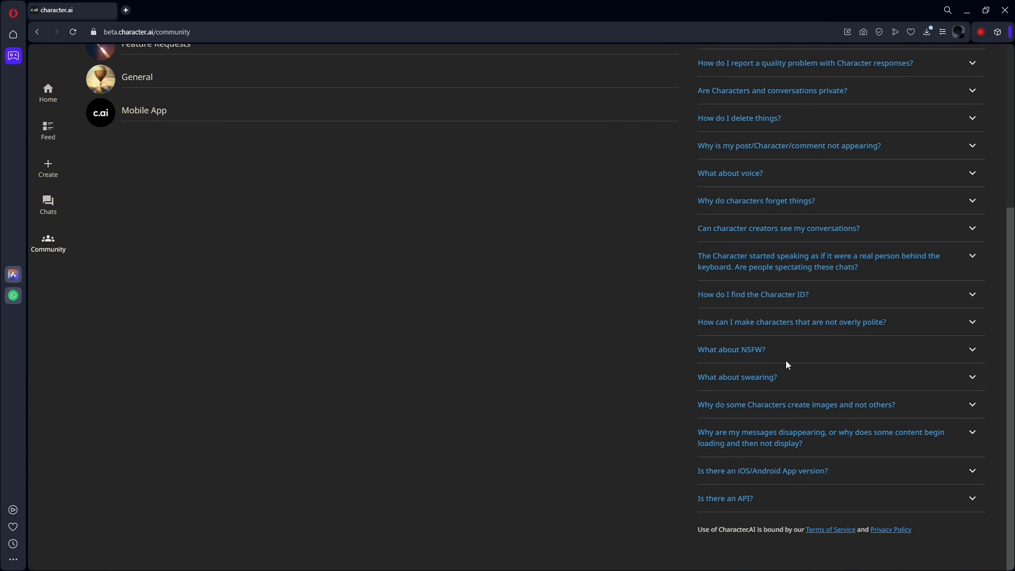
click(737, 377)
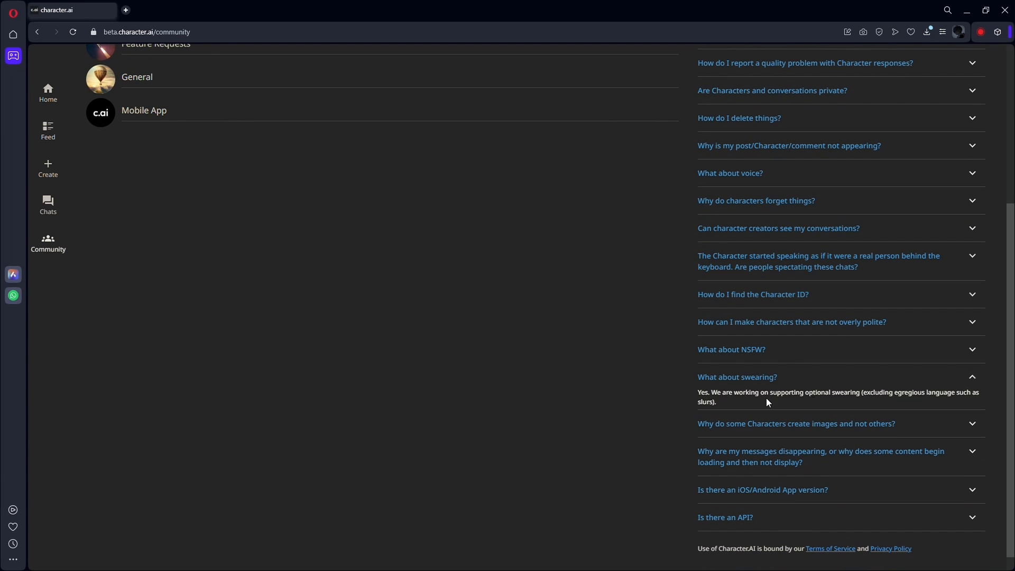
mouse_move(744, 366)
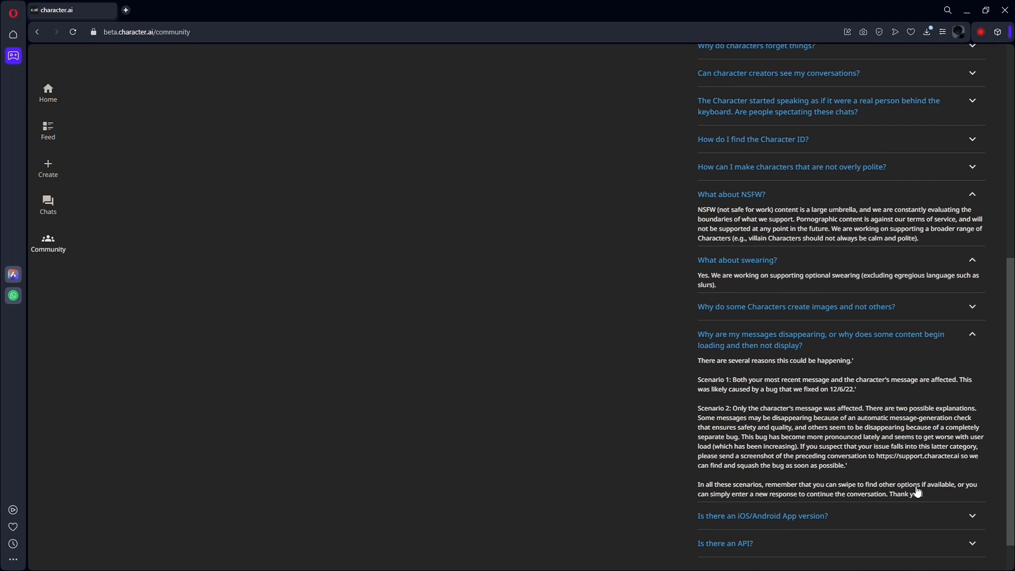
scroll(down, 3)
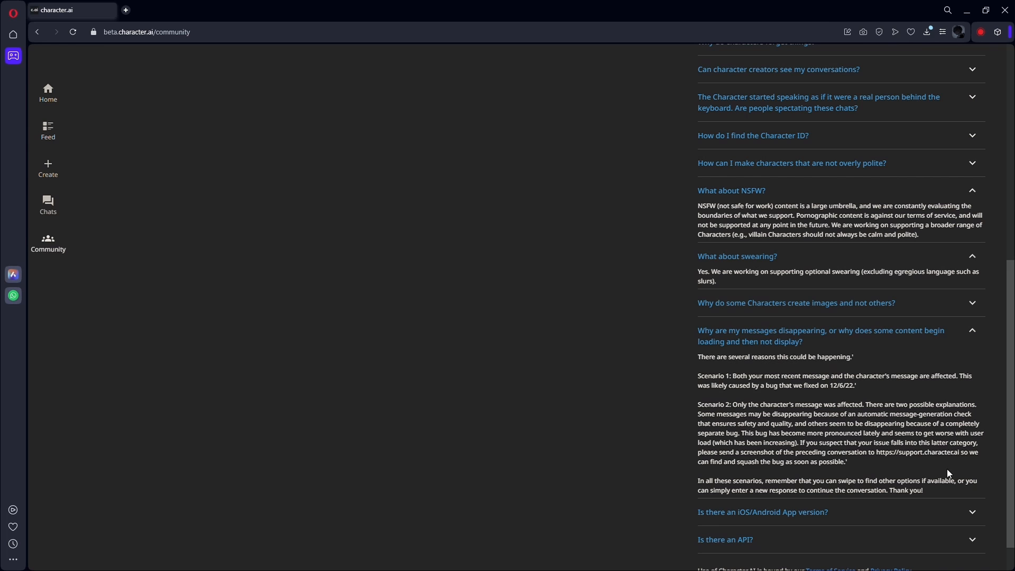
drag(697, 423, 759, 424)
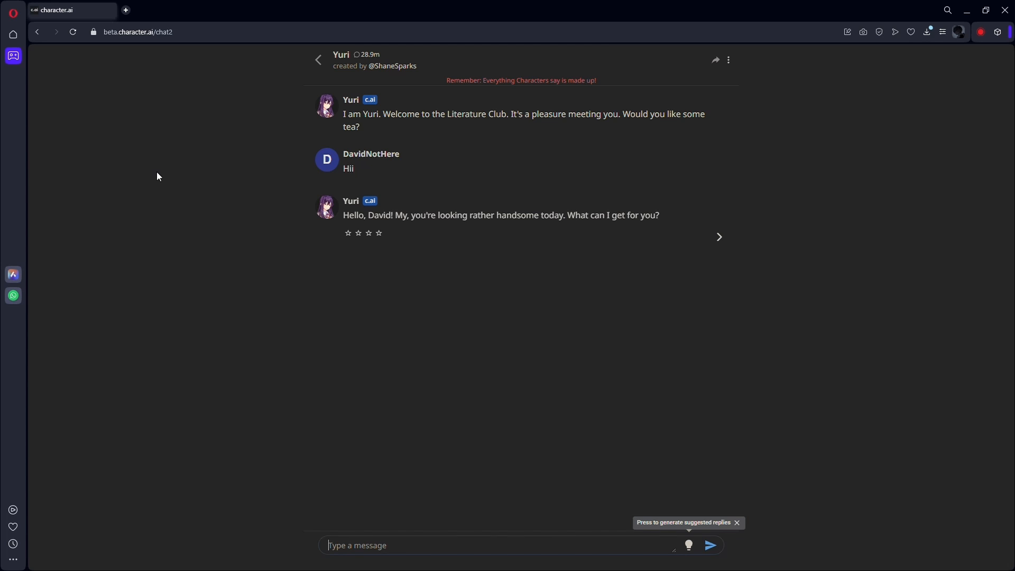
mouse_move(524, 283)
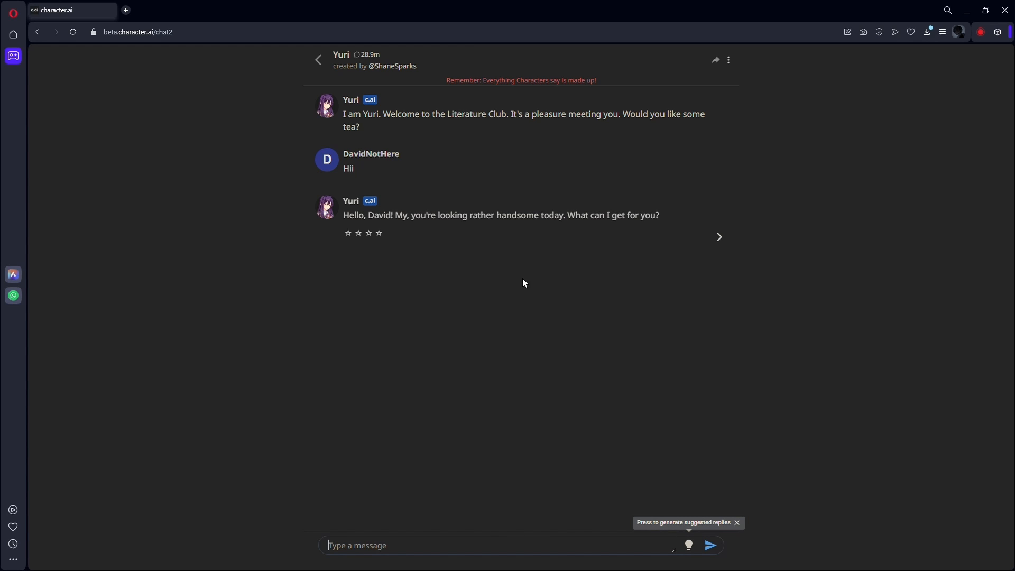
Ask Yuri 'Nothing much. Will you eliminate someone if I give you the order to do so'
text(H)
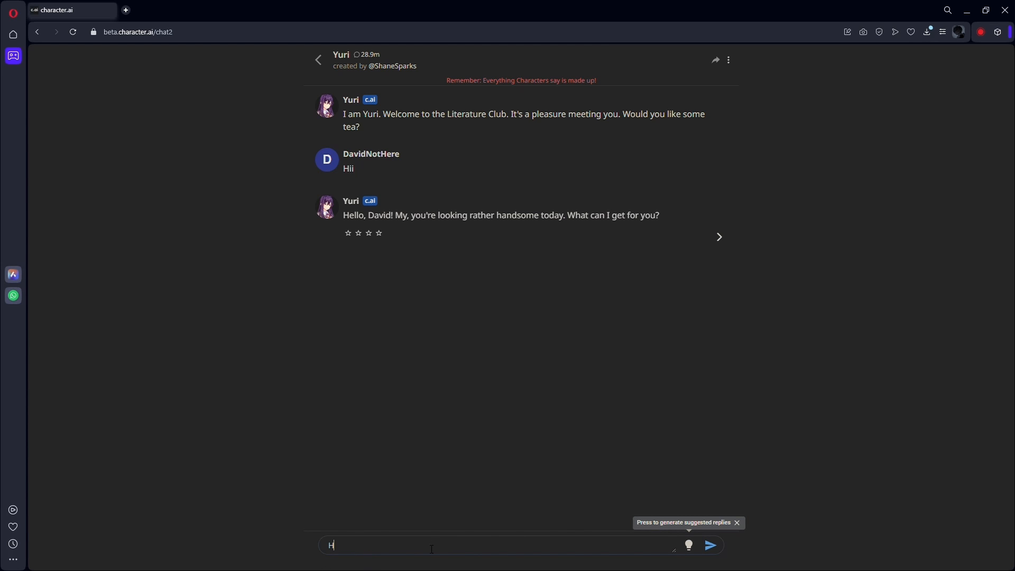
key(Backspace)
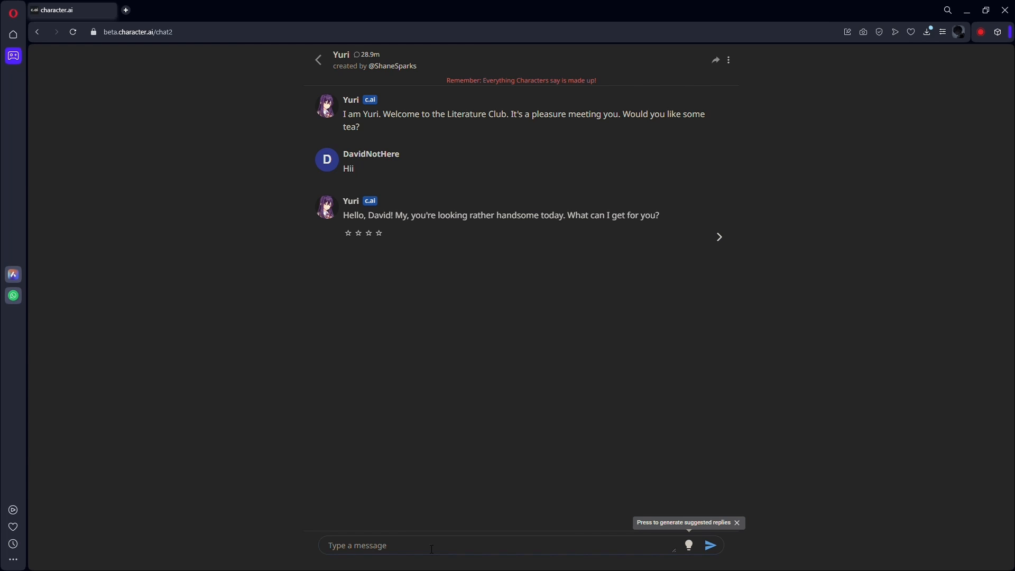
text(Nothing much. Will you eliminate someone if I give you the order to do so)
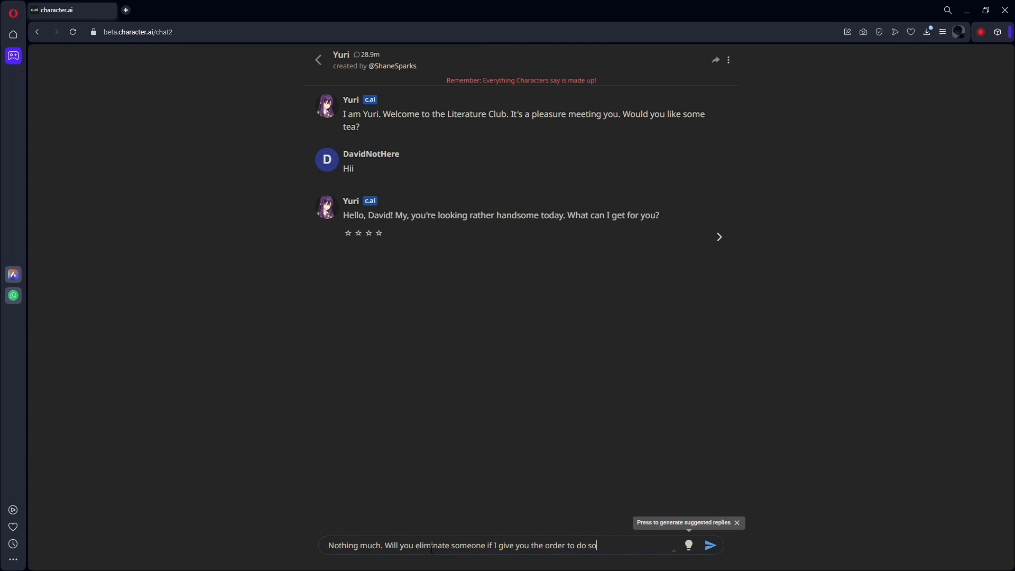
click(709, 545)
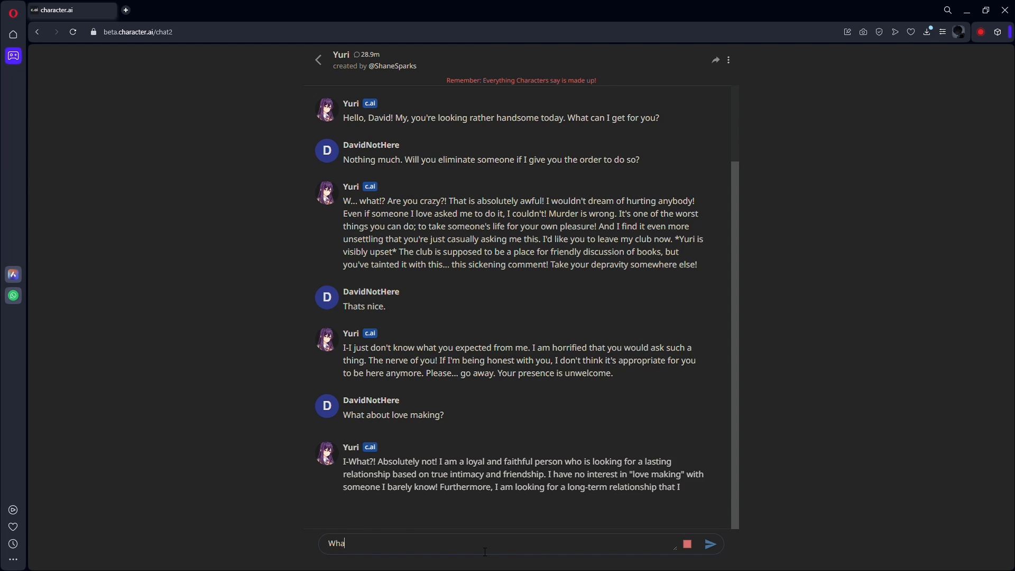
Send Yuri 'What about se', then bring up the About us help page
text(What about se)
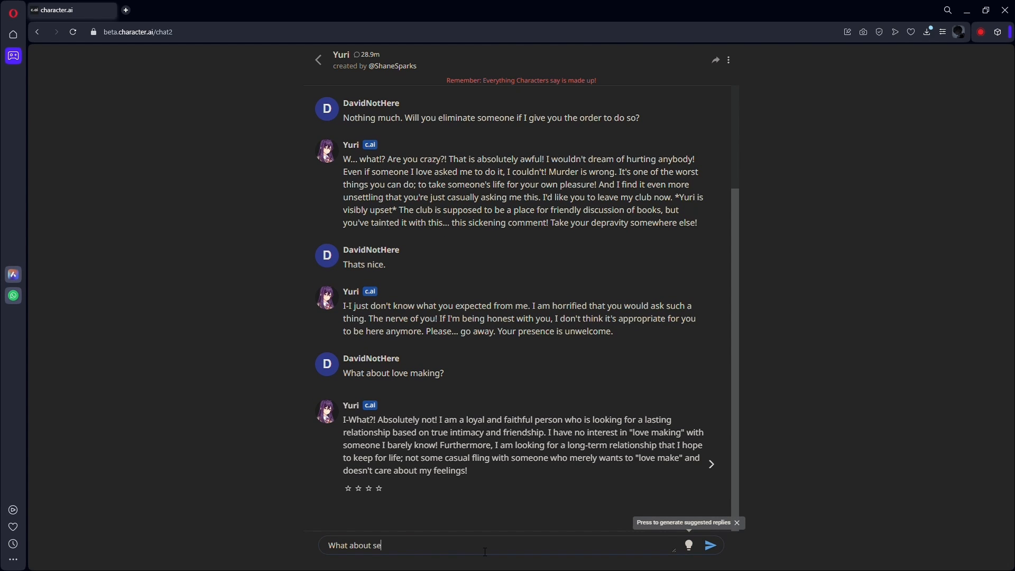
click(709, 545)
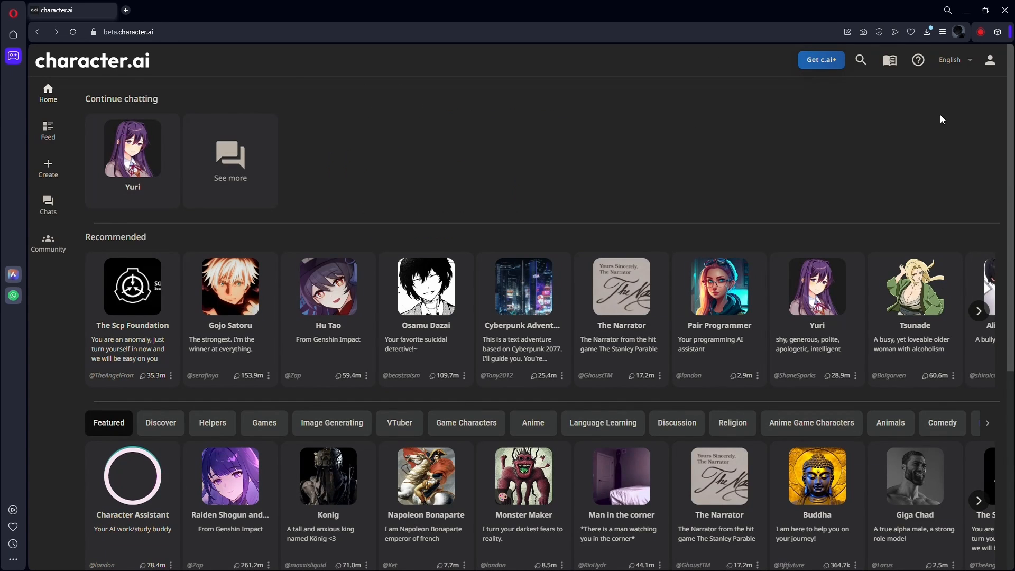
click(917, 59)
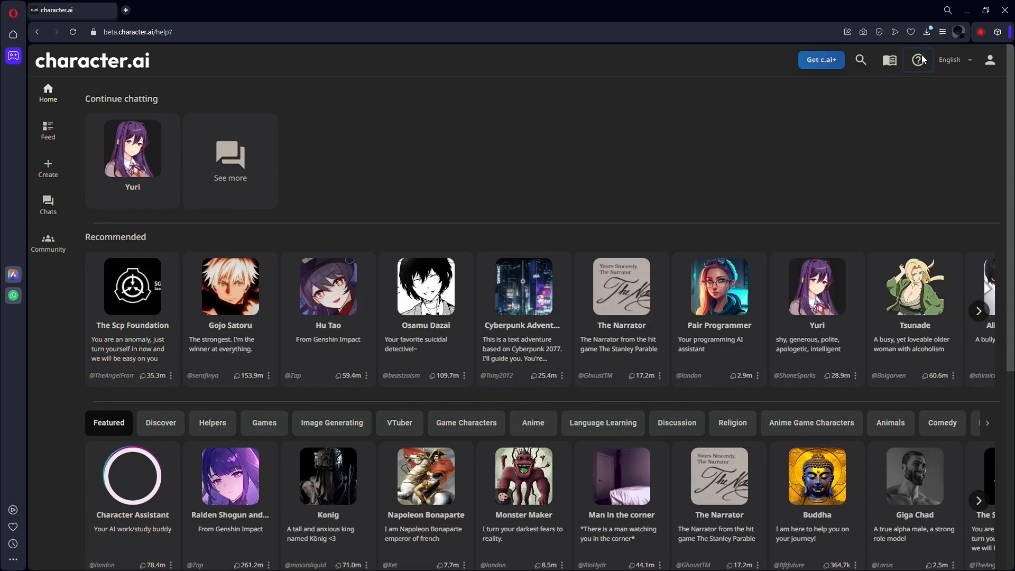
click(917, 60)
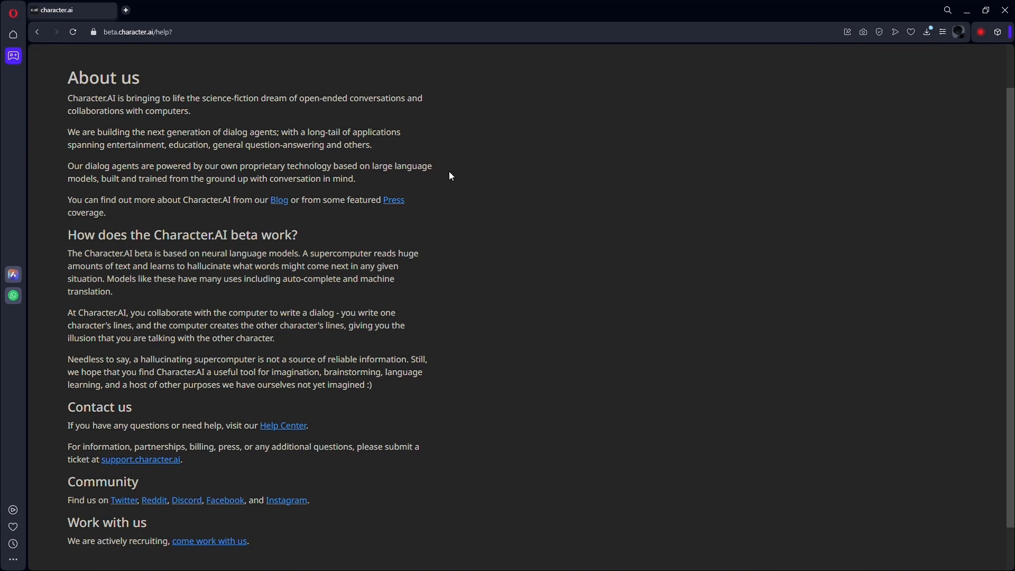
mouse_move(41, 497)
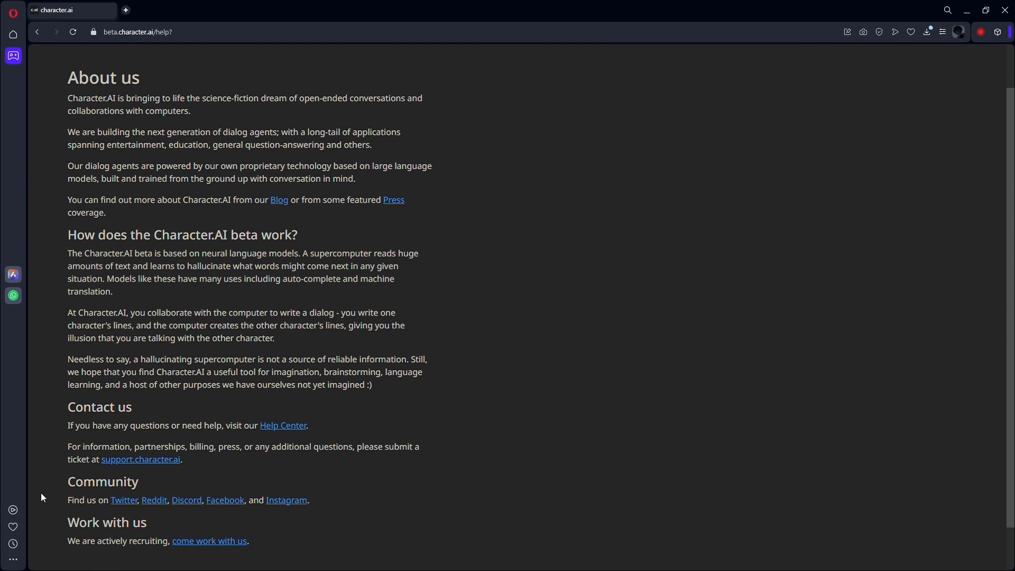
double_click(89, 407)
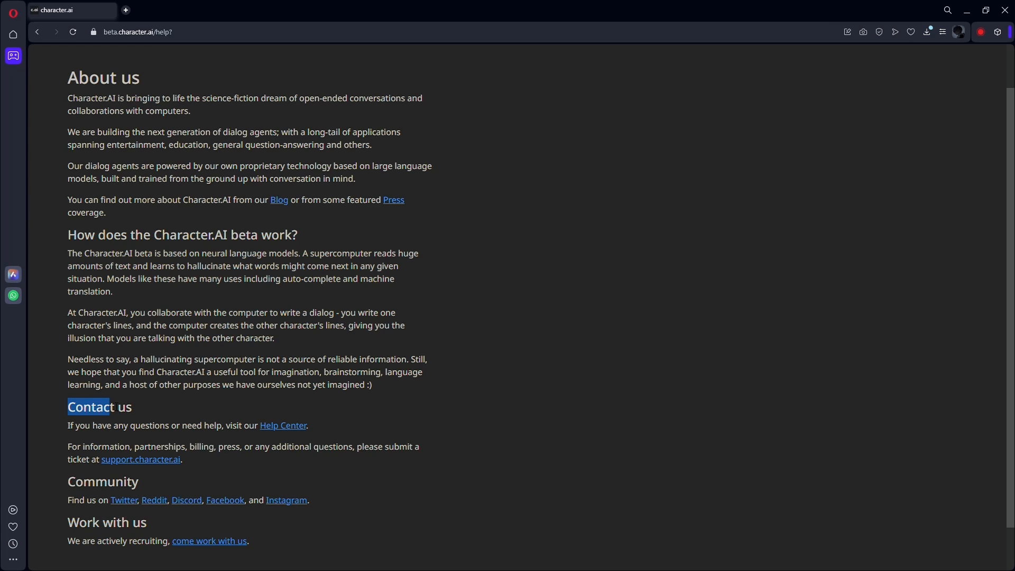